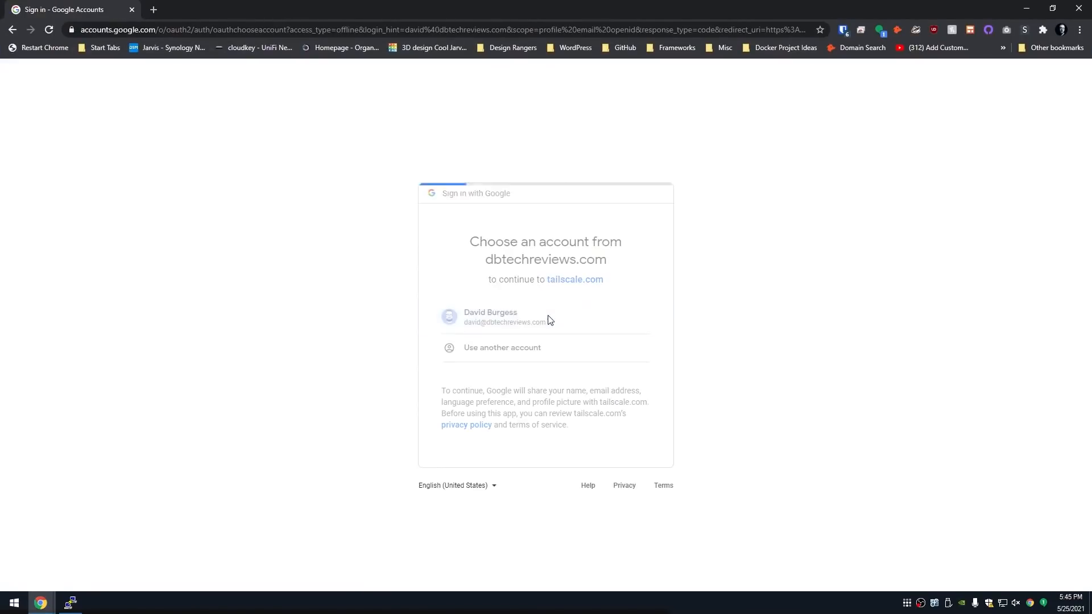
Choose the dbtechreviews.com Google account to sign in to Tailscale.
click(506, 317)
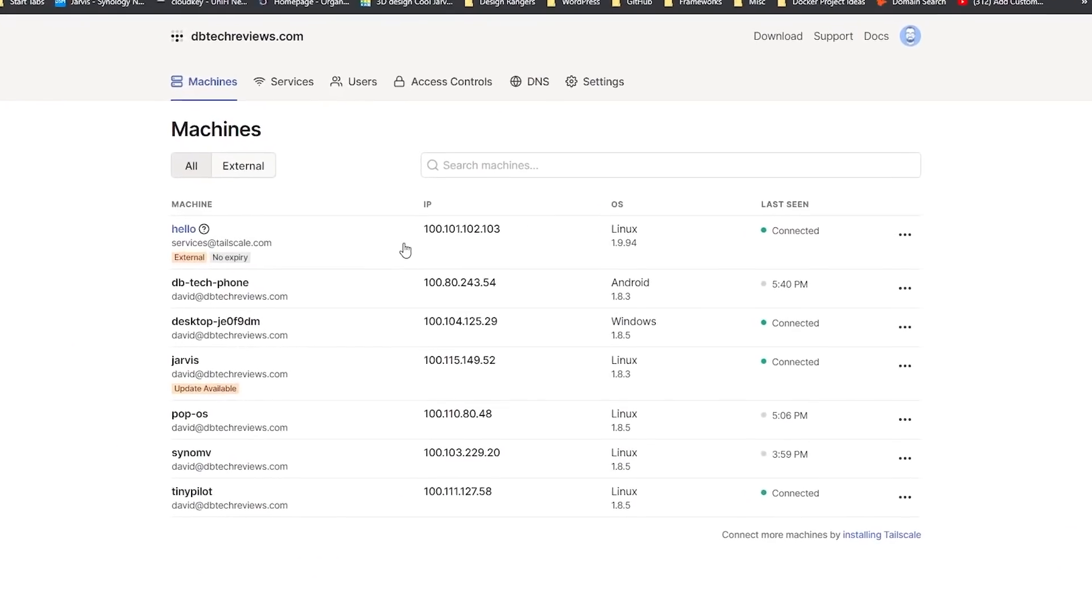